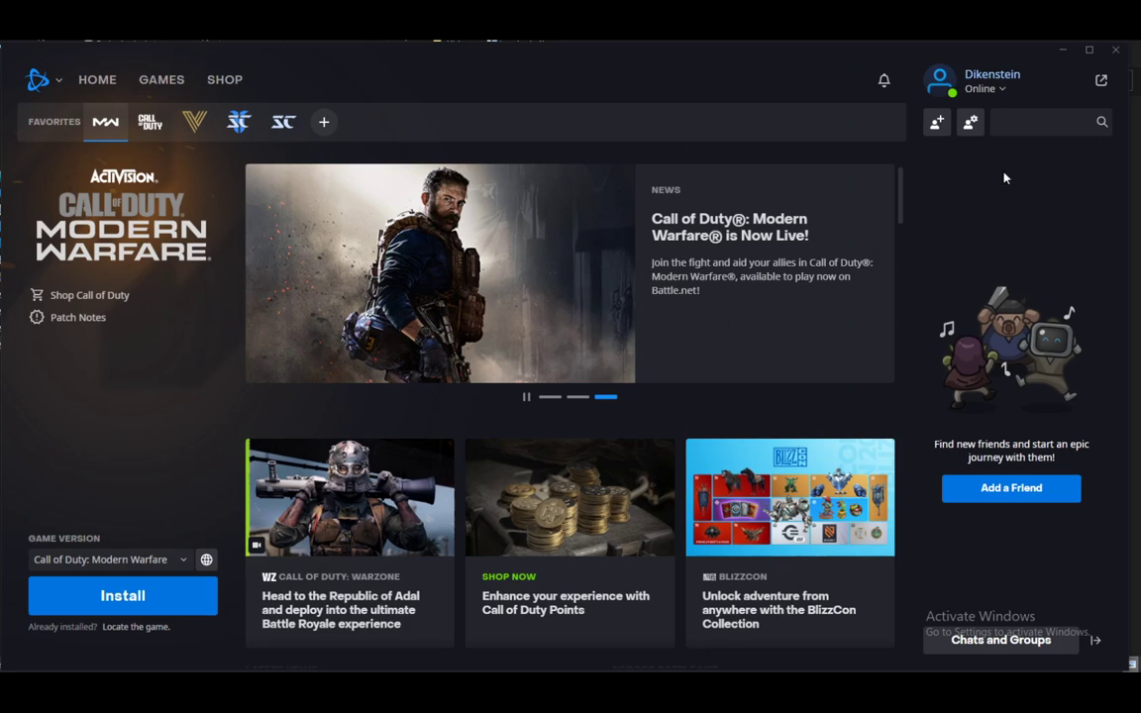
pyautogui.moveTo(903, 246)
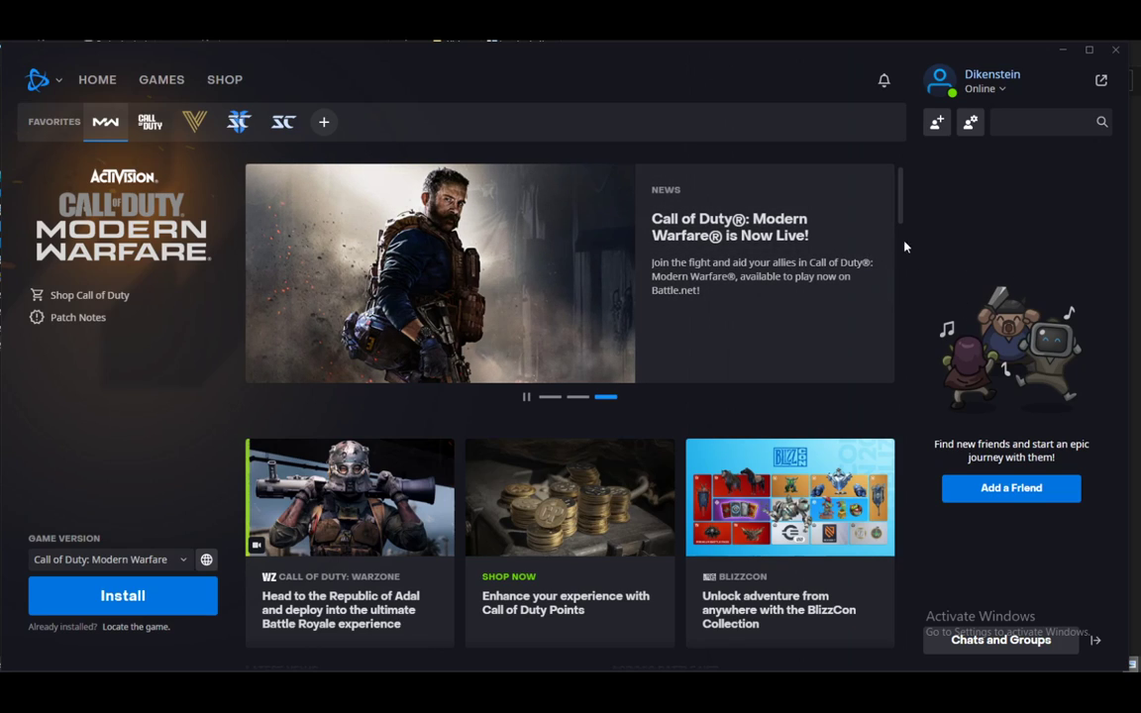
pyautogui.moveTo(1006, 181)
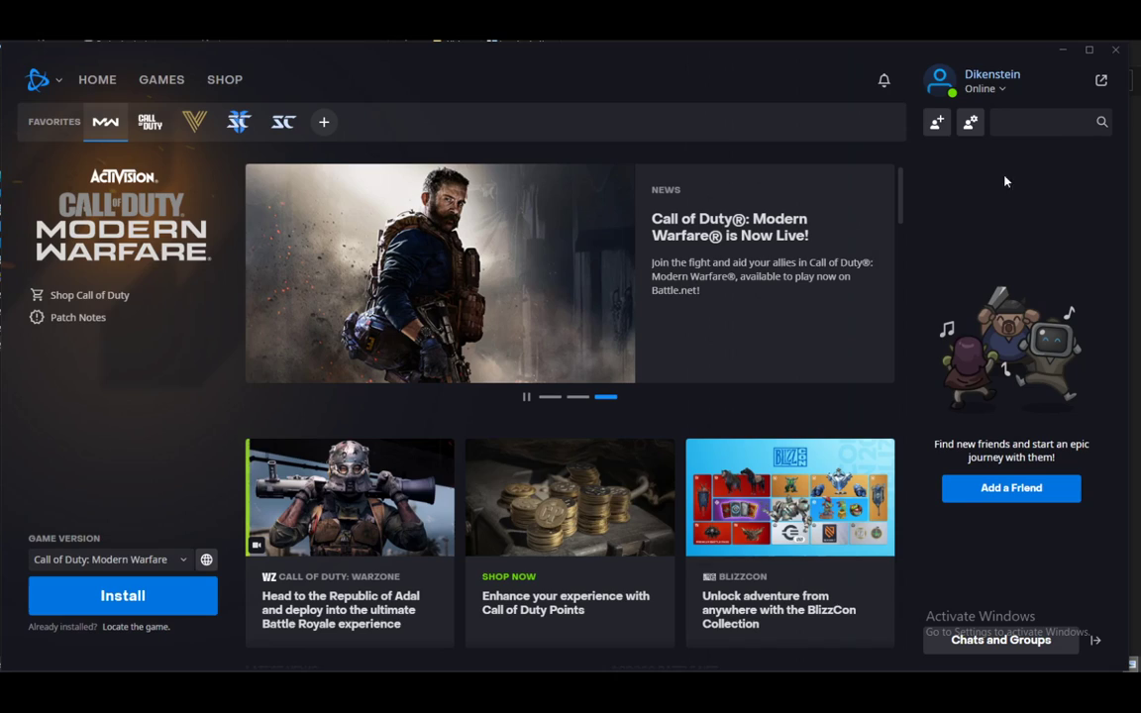
pyautogui.moveTo(1002, 288)
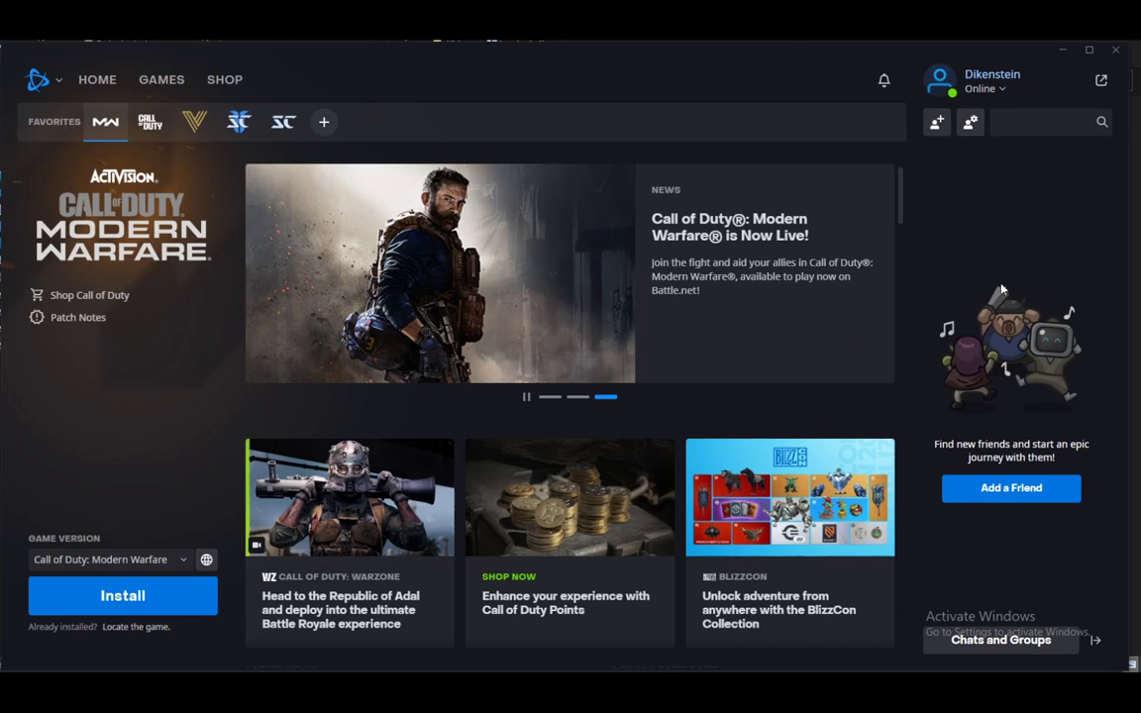
pyautogui.moveTo(1033, 166)
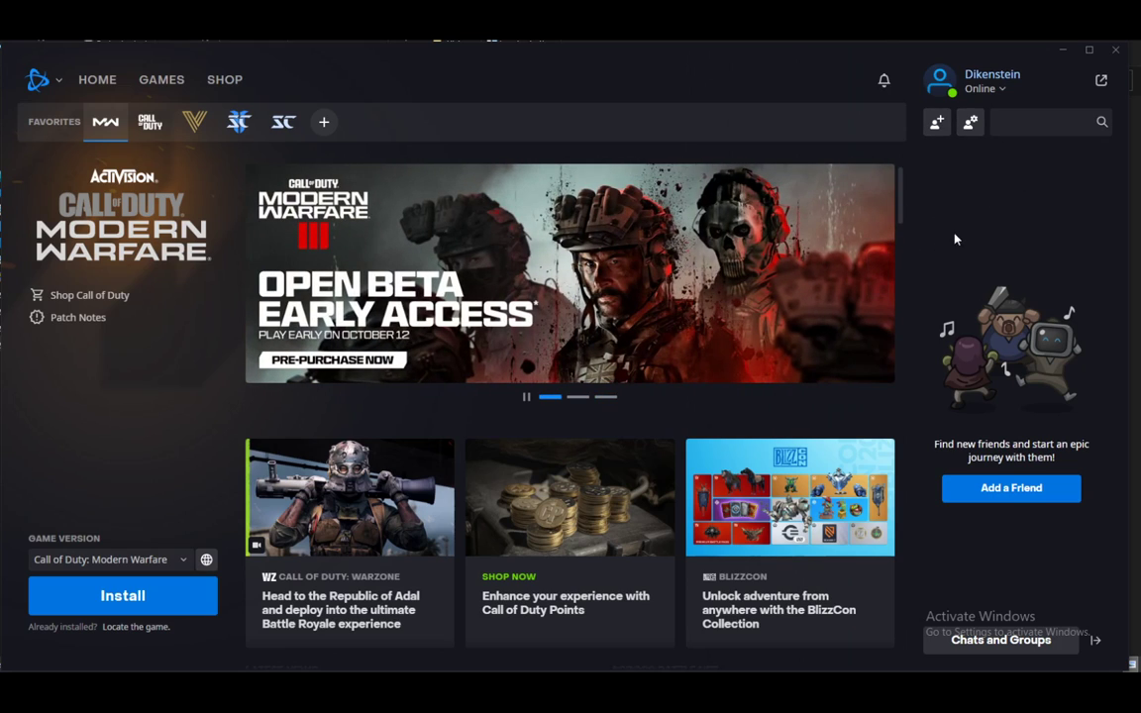
pyautogui.moveTo(921, 279)
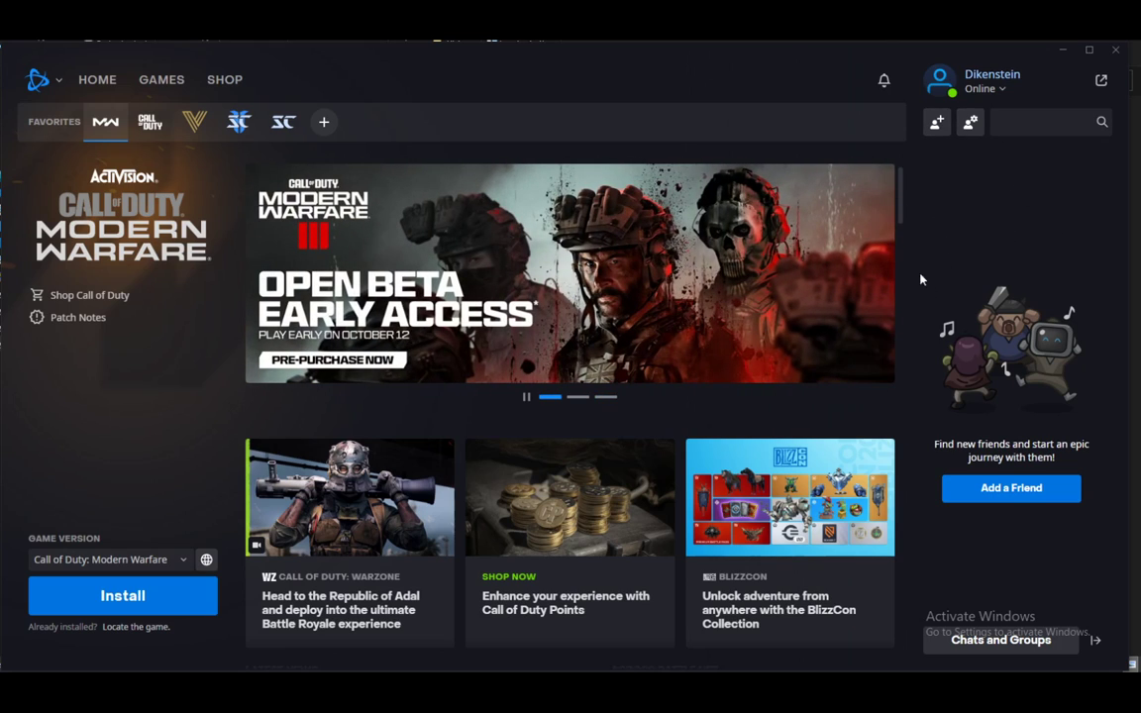
pyautogui.moveTo(951, 254)
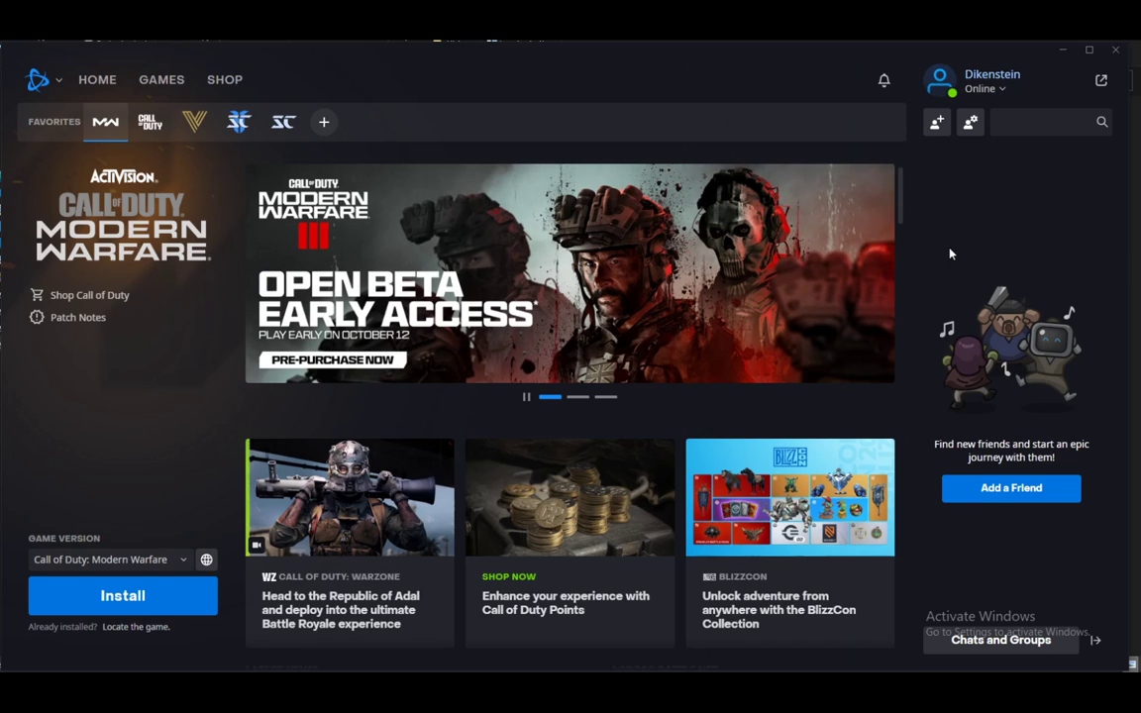
pyautogui.moveTo(1006, 309)
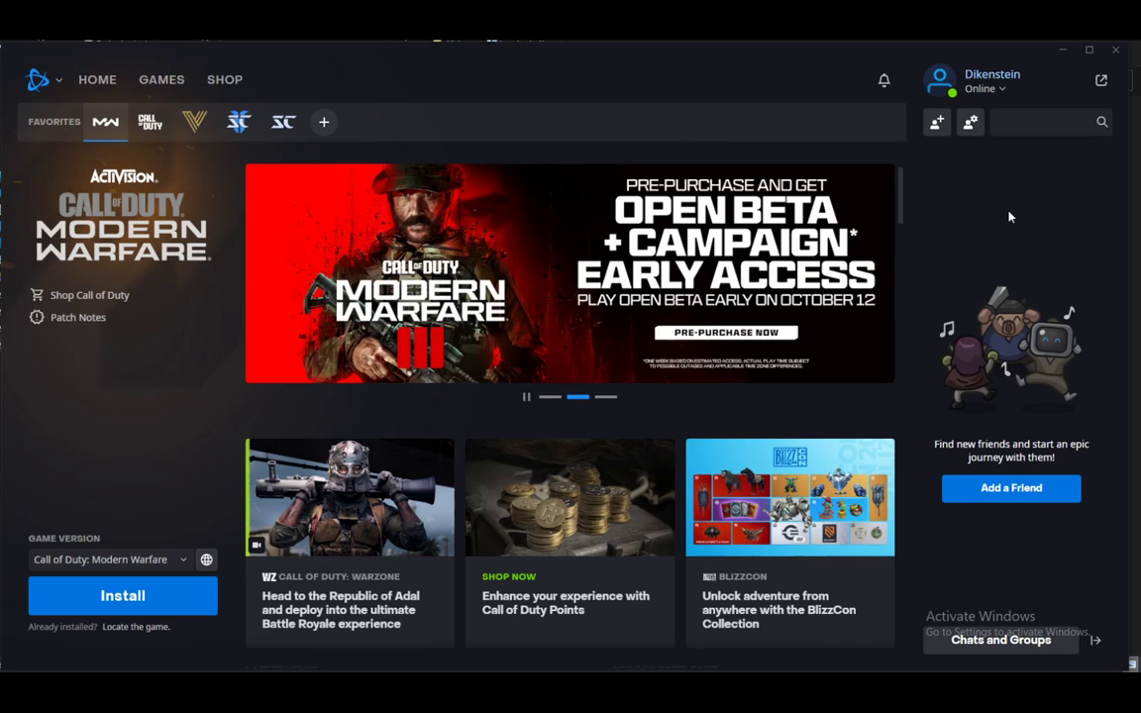
pyautogui.moveTo(916, 194)
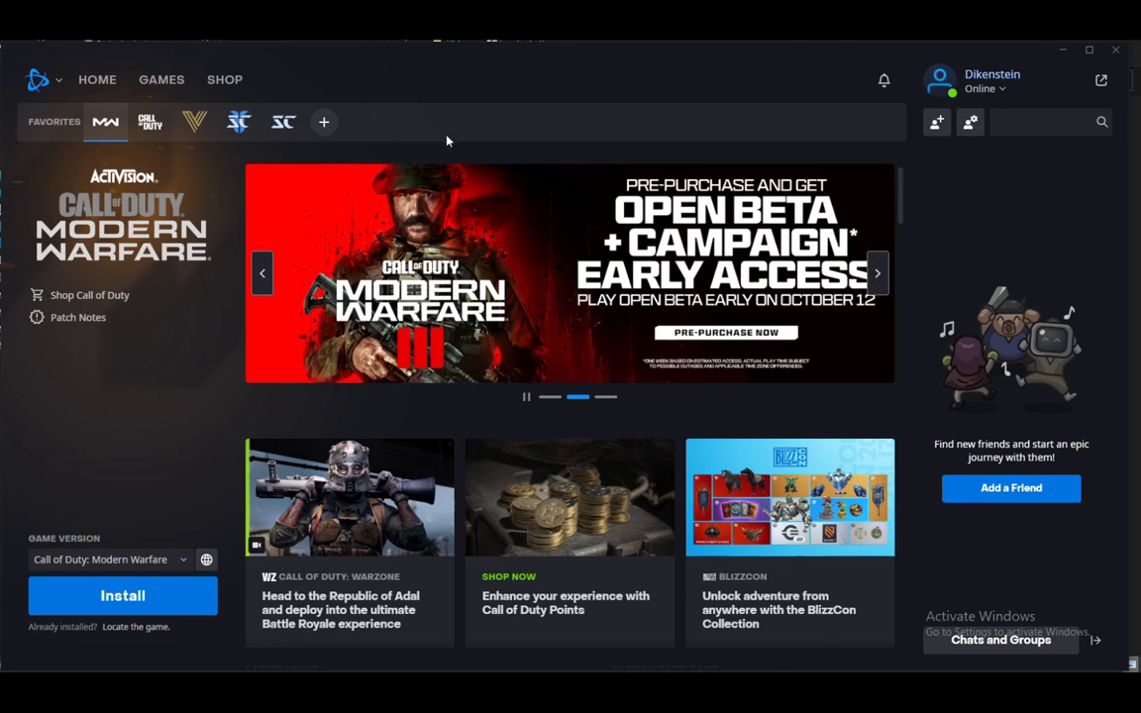
pyautogui.moveTo(936, 122)
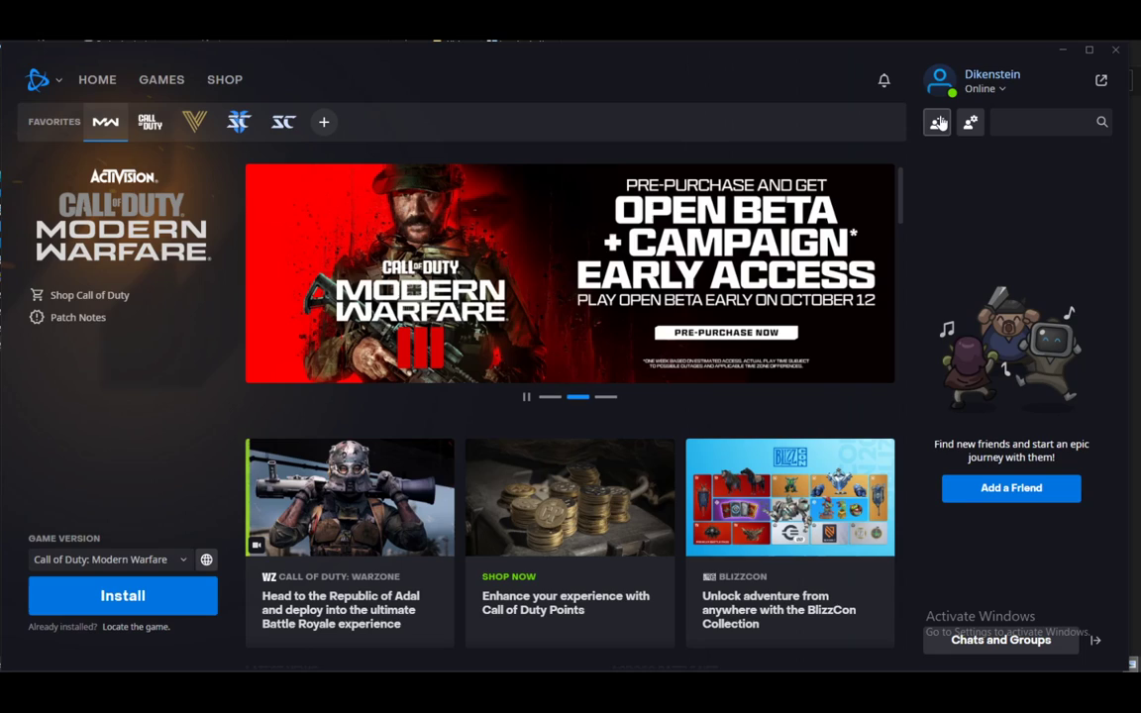
pyautogui.moveTo(969, 122)
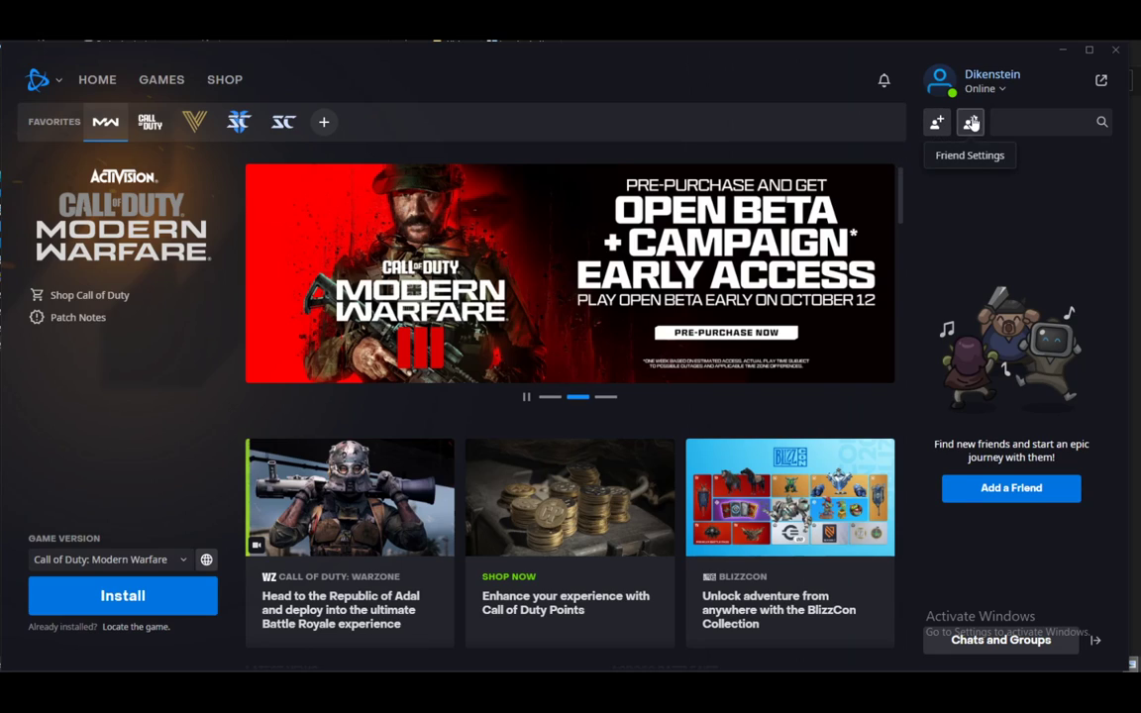
# Undock the Battle.net friends list from Friend Settings into a floating panel.
pyautogui.click(970, 122)
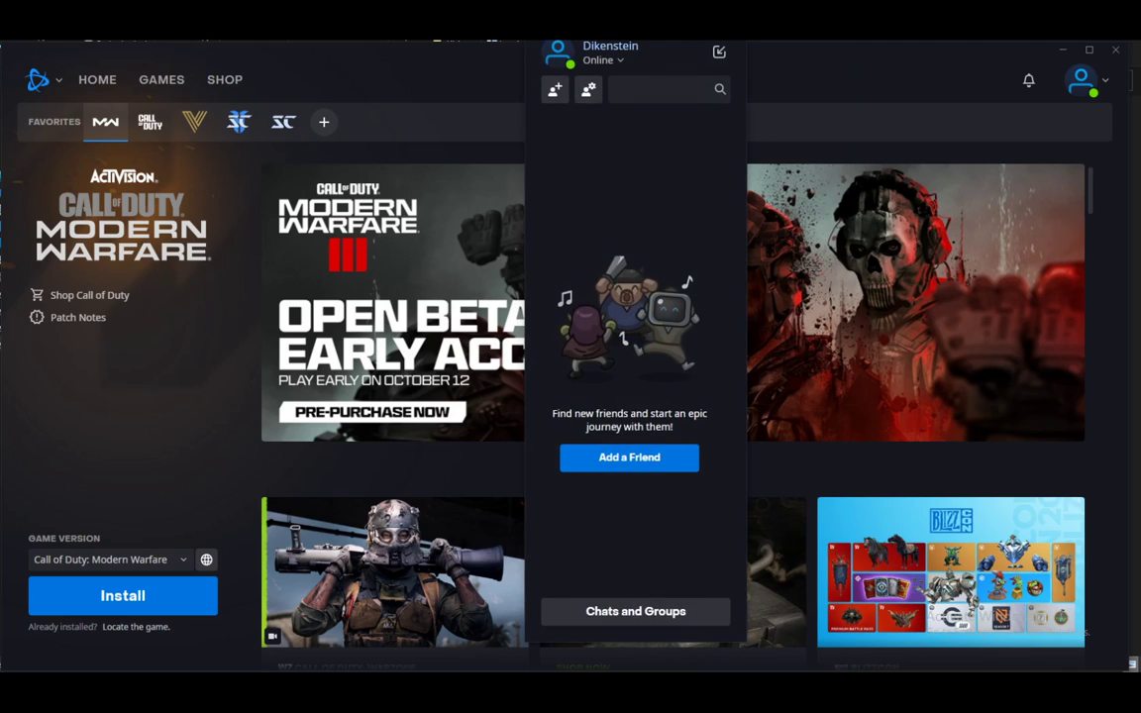
# Choose View Sent Friend Requests from the floating panel's Friend Settings menu.
pyautogui.click(545, 89)
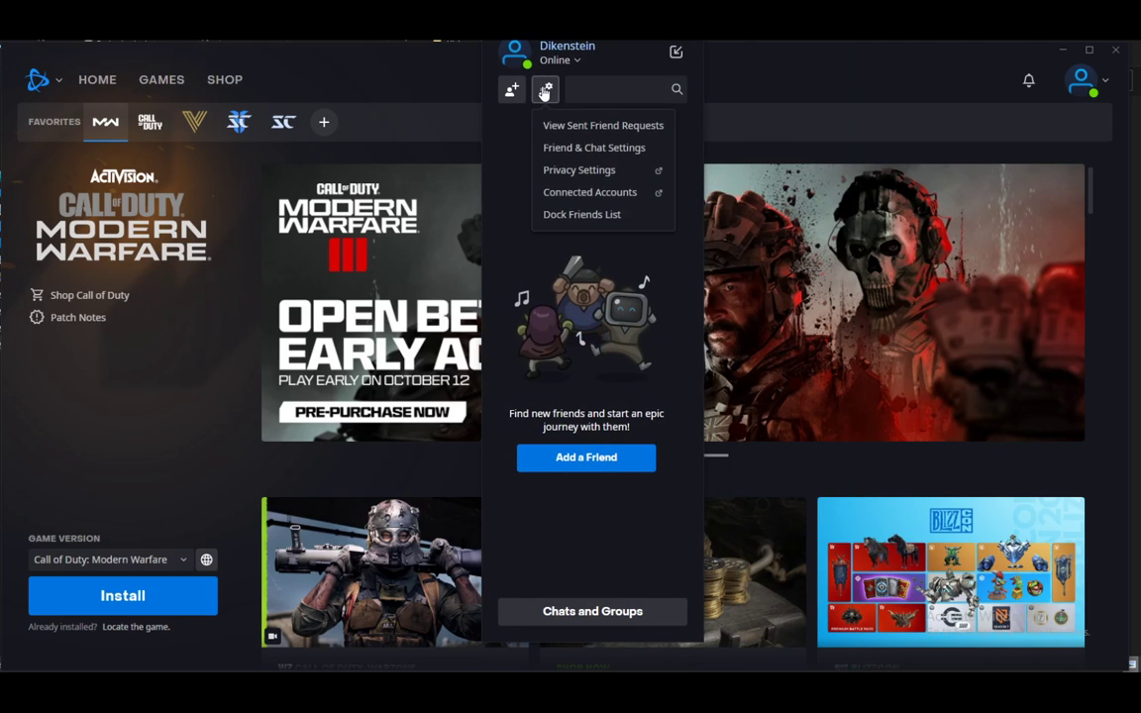
pyautogui.click(602, 125)
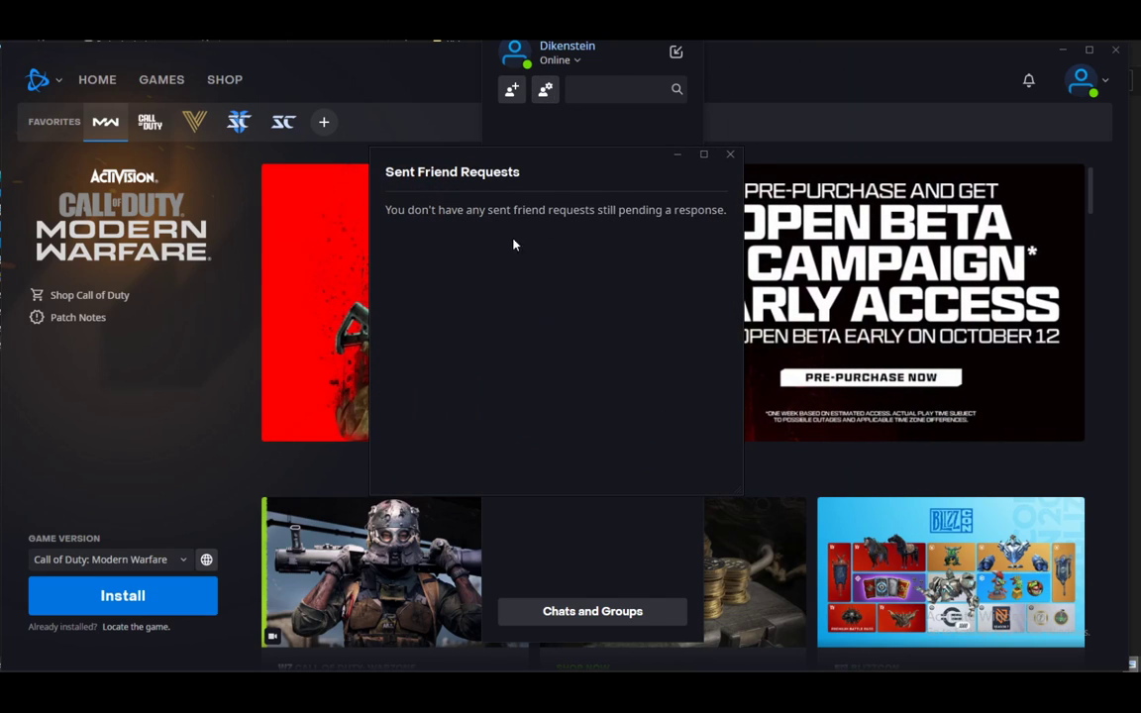
pyautogui.moveTo(521, 258)
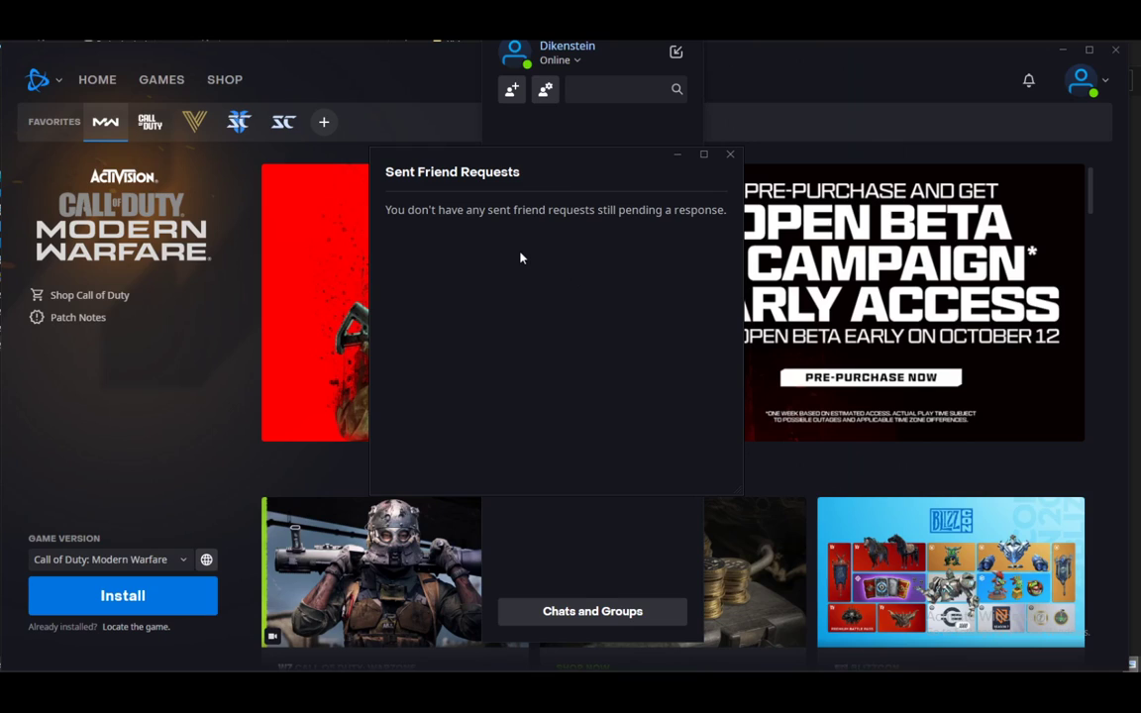
pyautogui.moveTo(541, 198)
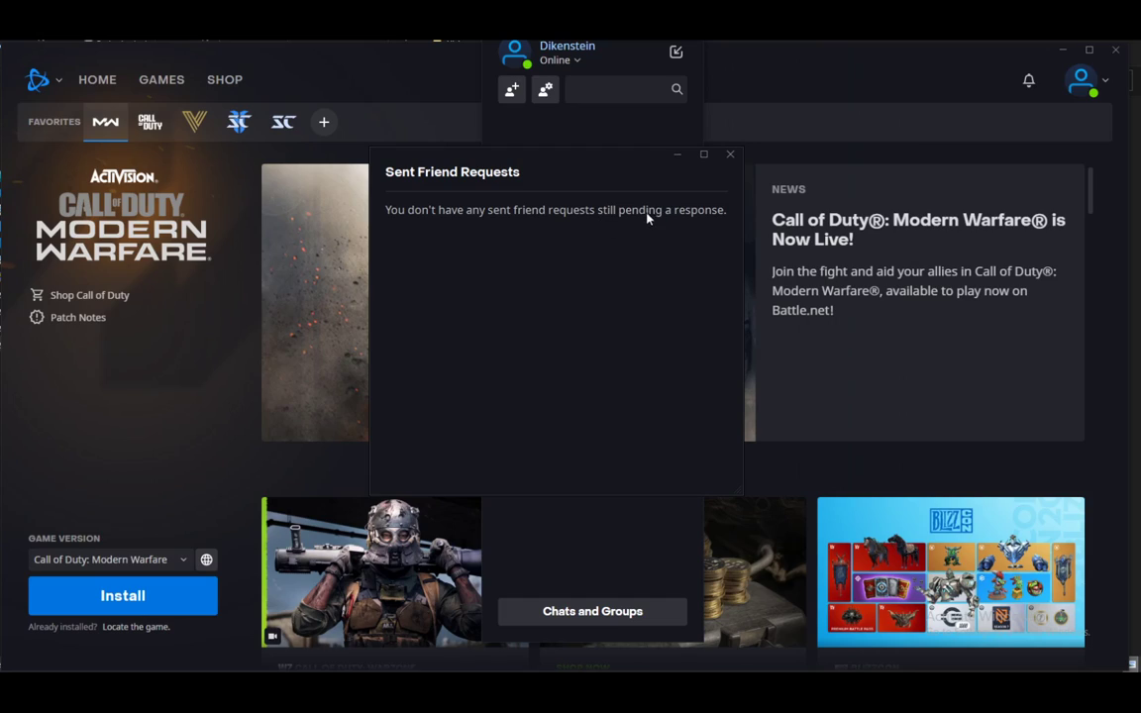
pyautogui.moveTo(632, 221)
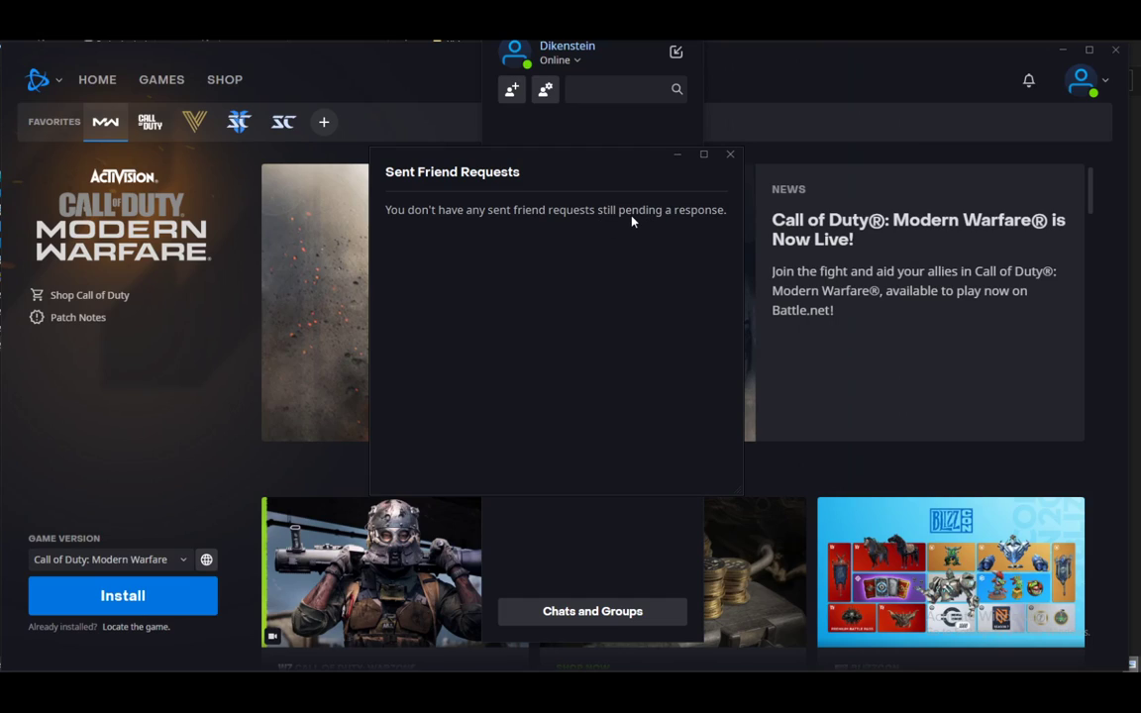